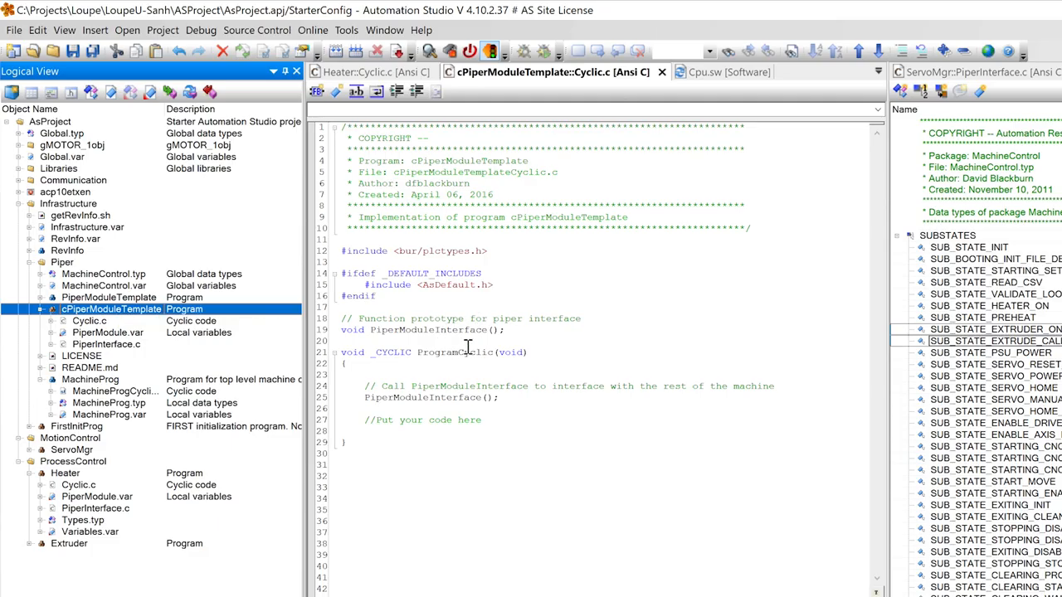
Step: Open PiperInterface.c from cPiperModuleTemplate in the Logical View
double_click(454, 352)
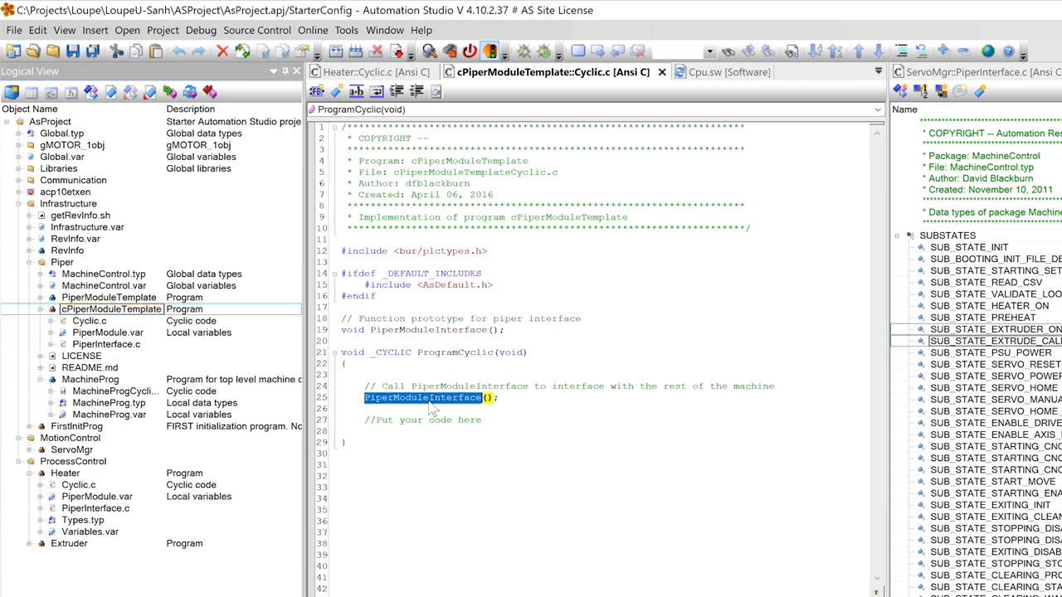
mouse_move(209, 345)
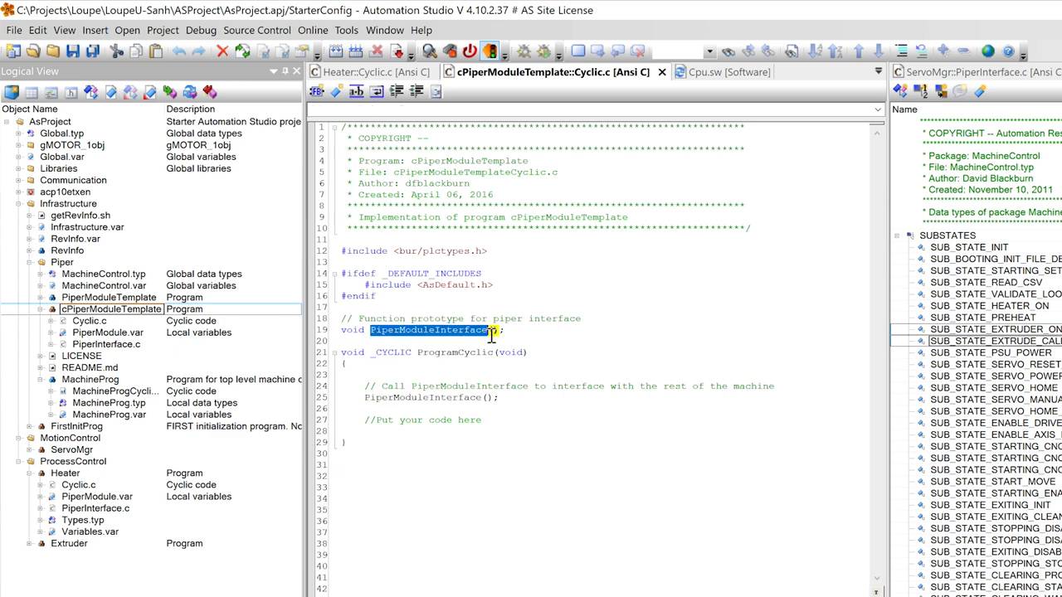
mouse_move(96, 338)
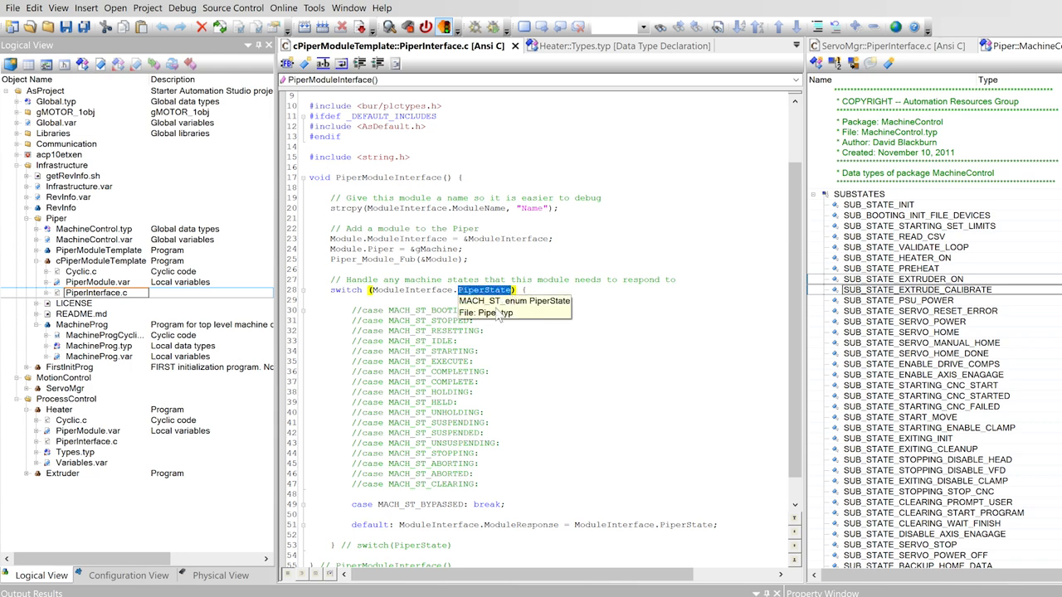
mouse_move(407, 308)
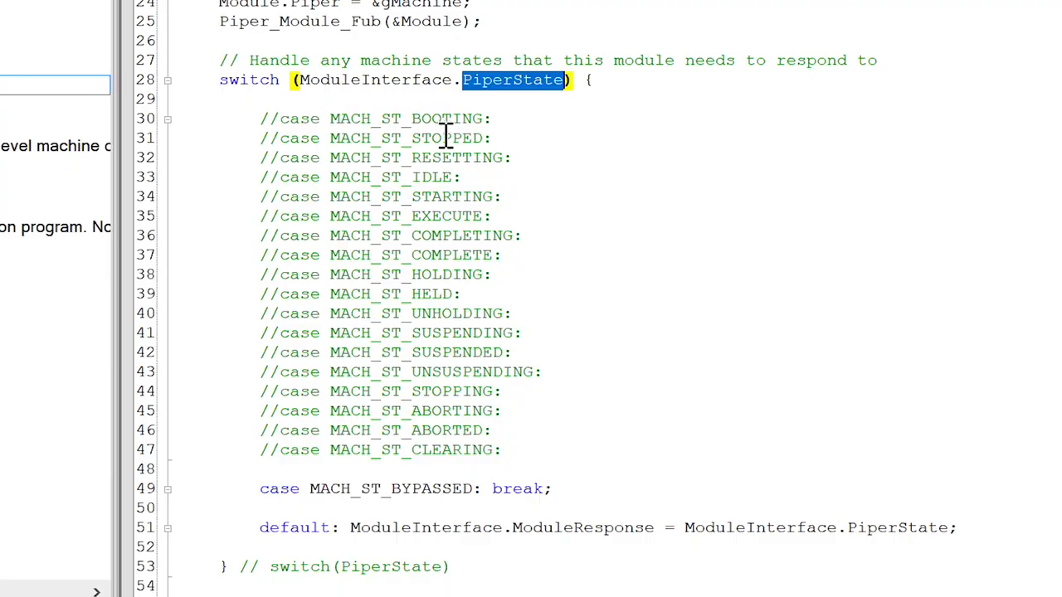
mouse_move(459, 157)
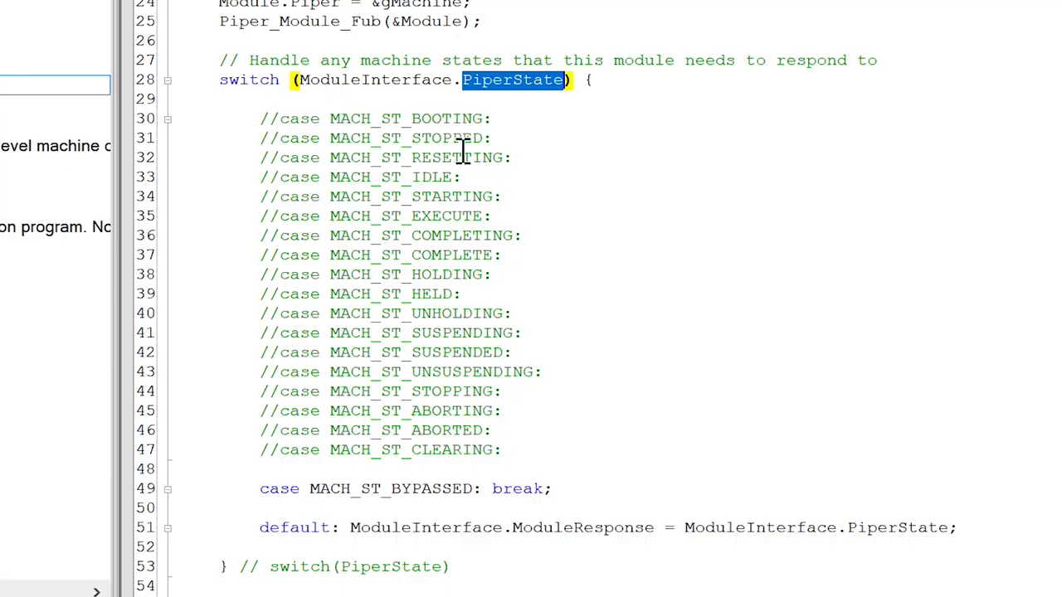
mouse_move(274, 176)
type("//do ")
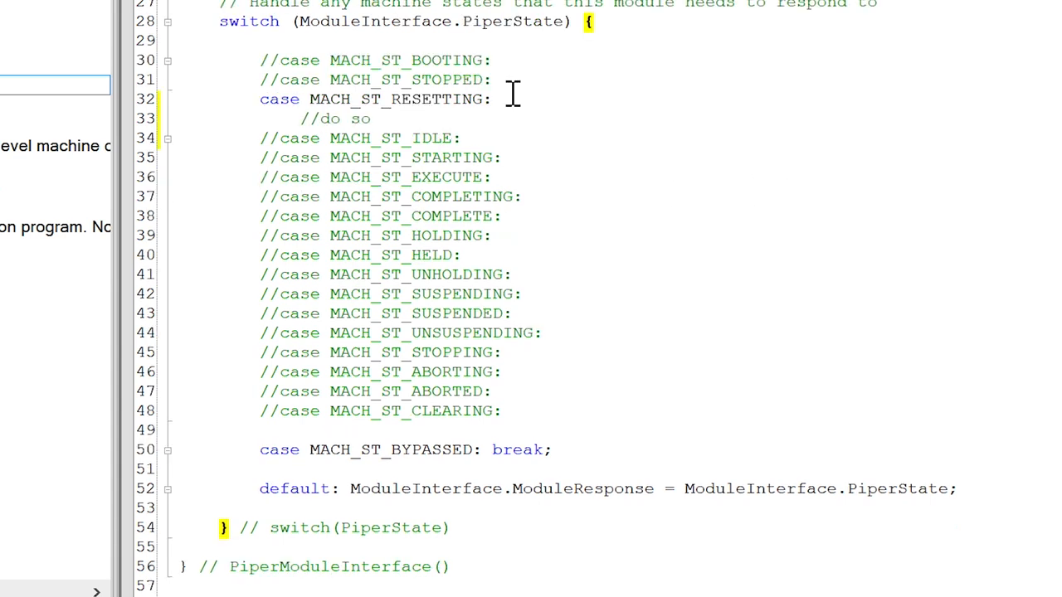
Step: Under MACH_ST_RESETTING, add a 'do something' comment and ModuleInterface.ModuleResponse = ModuleInterface.PiperState;
type("something")
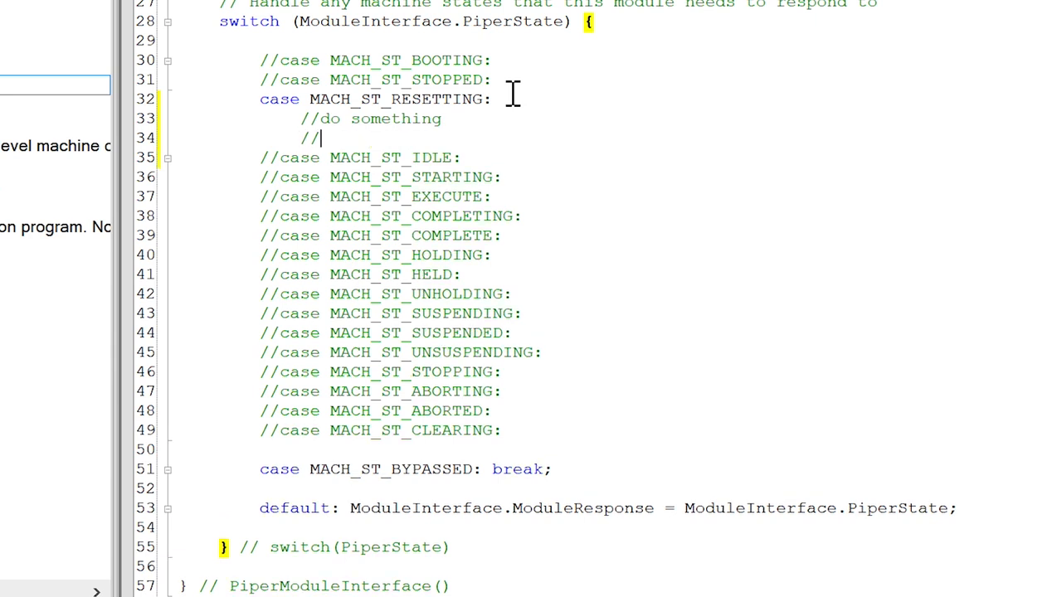
type("ModuleInterface.ModuleResponse = ModuleInterface.PiperState;")
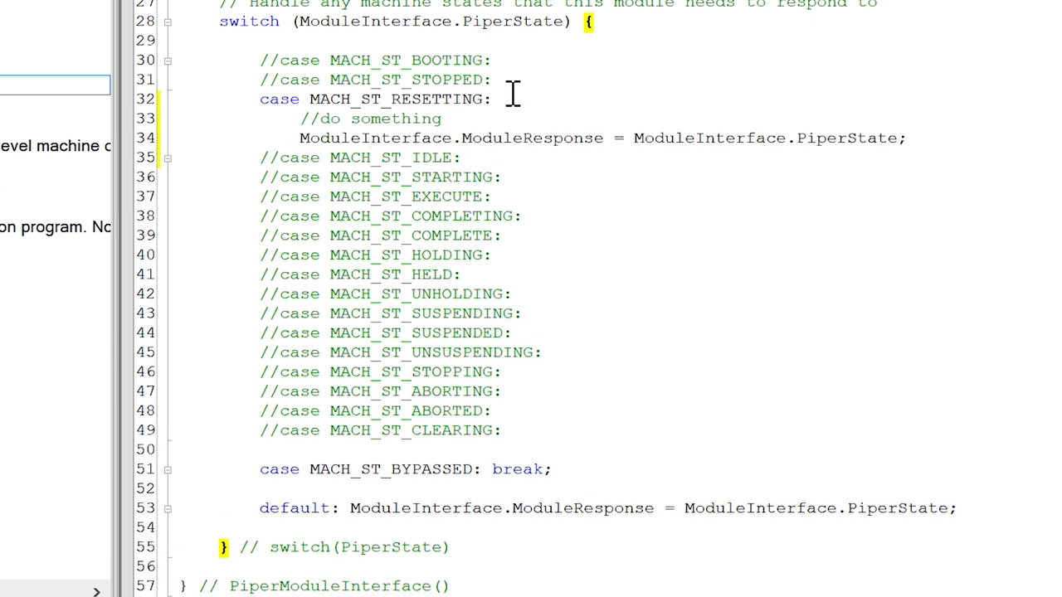
left_click(907, 137)
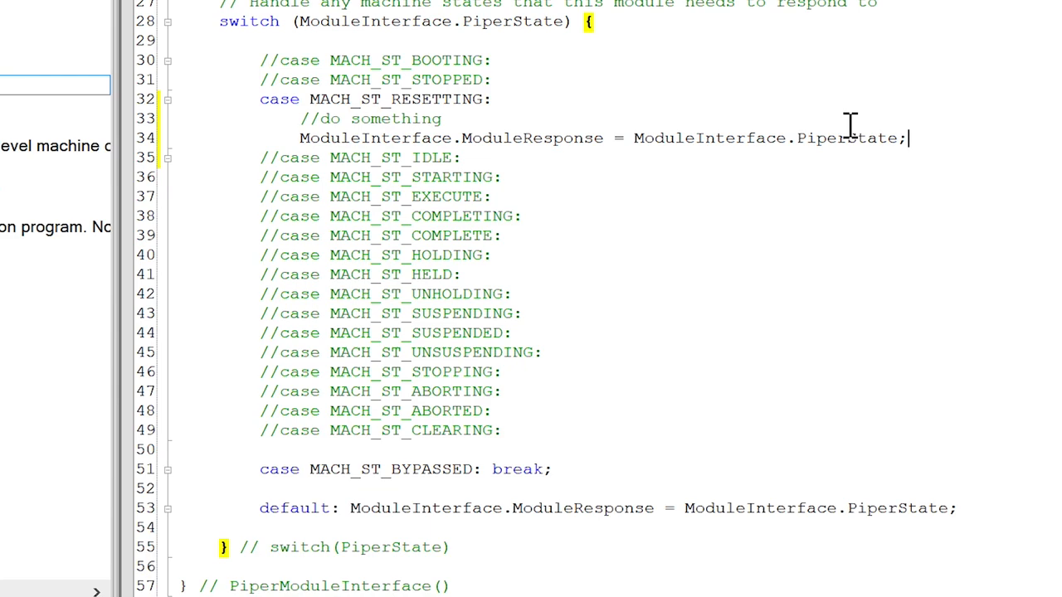